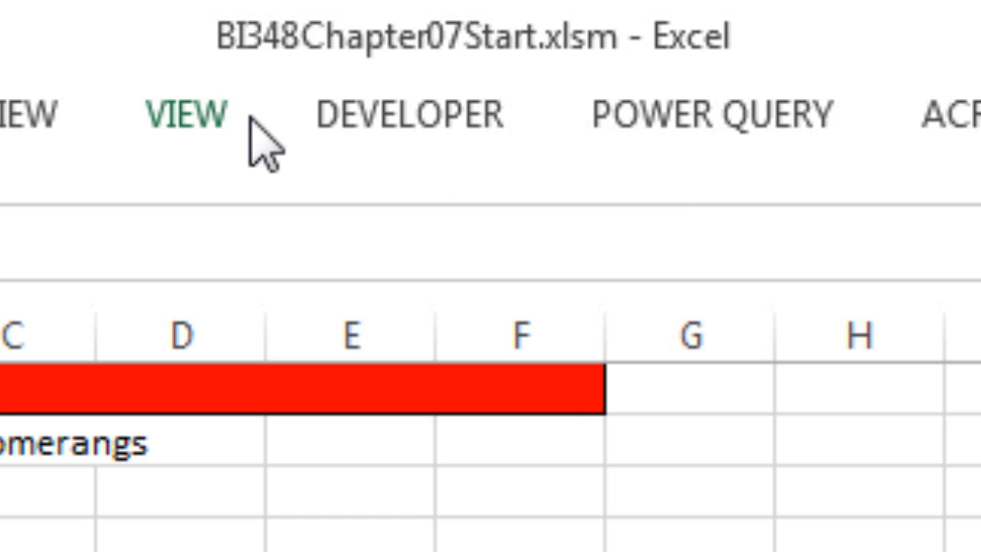
{"action": "mouse_move", "coordinate": [329, 115]}
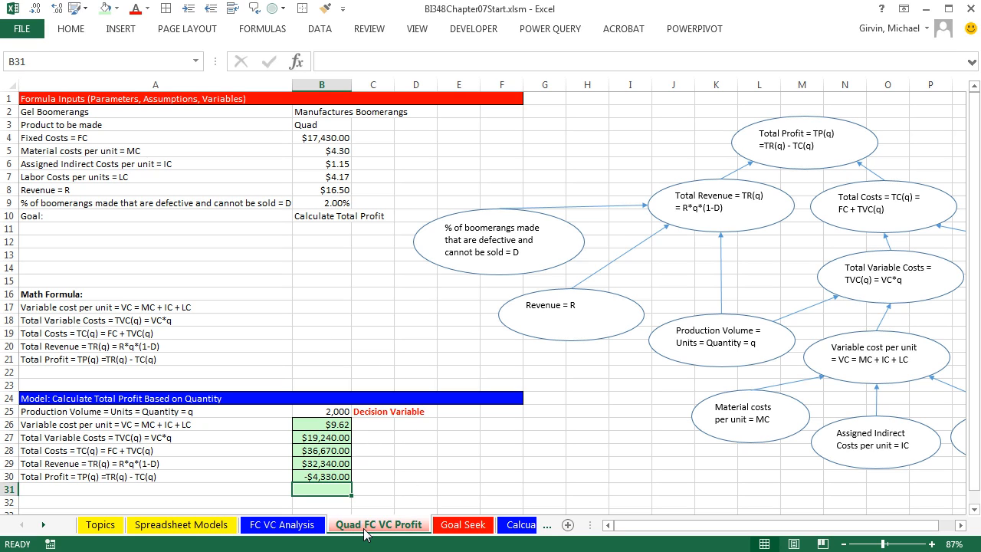
{"action": "mouse_move", "coordinate": [463, 525]}
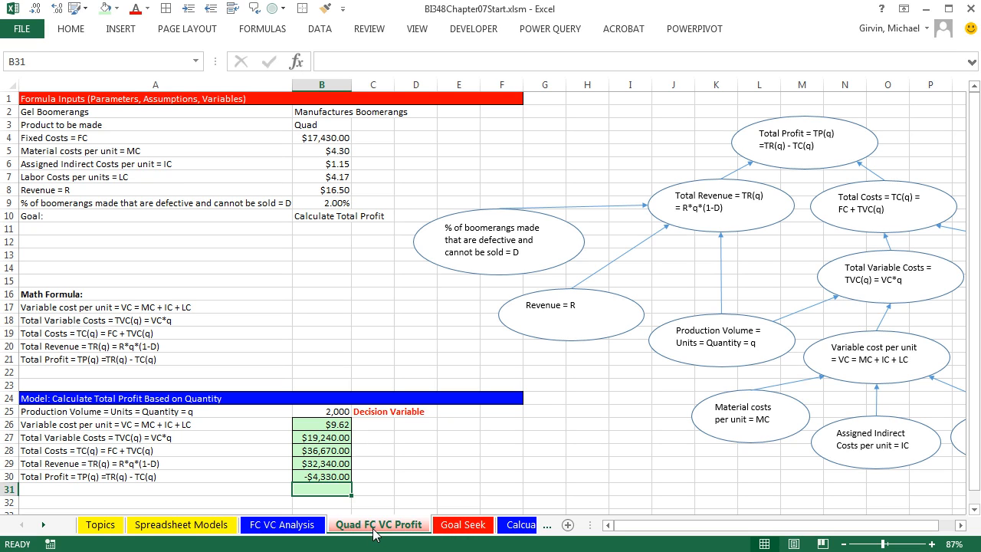
{"action": "mouse_move", "coordinate": [378, 481]}
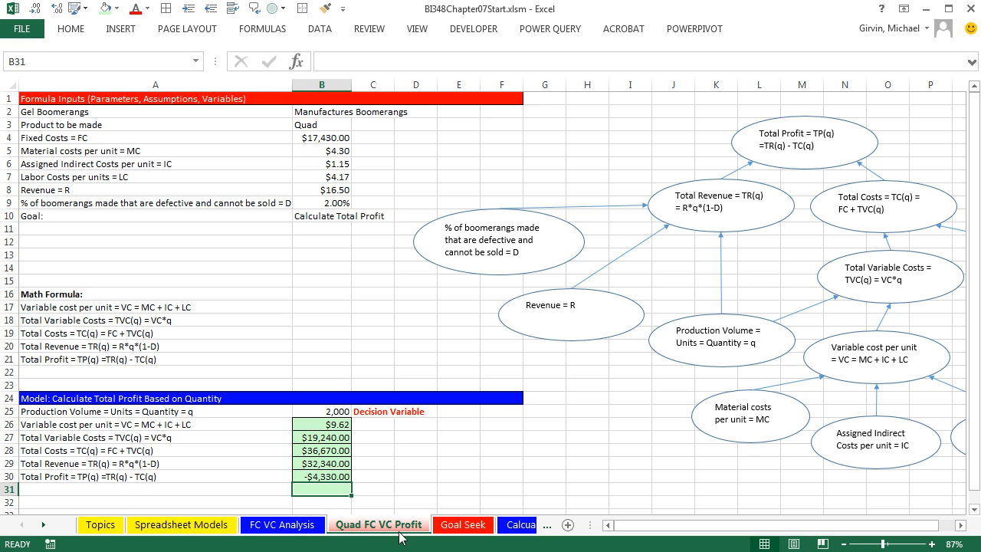
- Label the row Unit Break Even Point and write the formula text UBE = FC/(R-VC)
{"action": "left_click", "coordinate": [153, 373]}
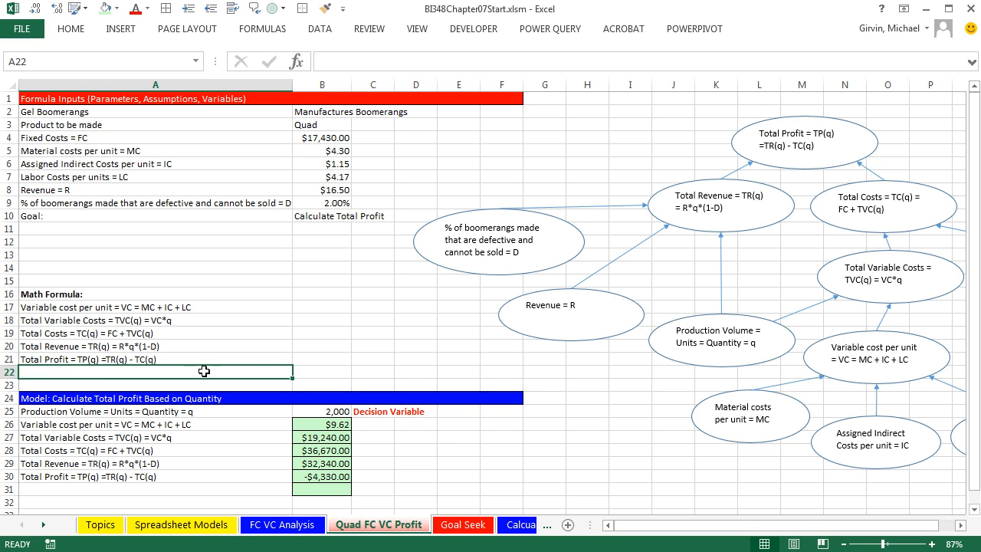
{"action": "left_click", "coordinate": [322, 489]}
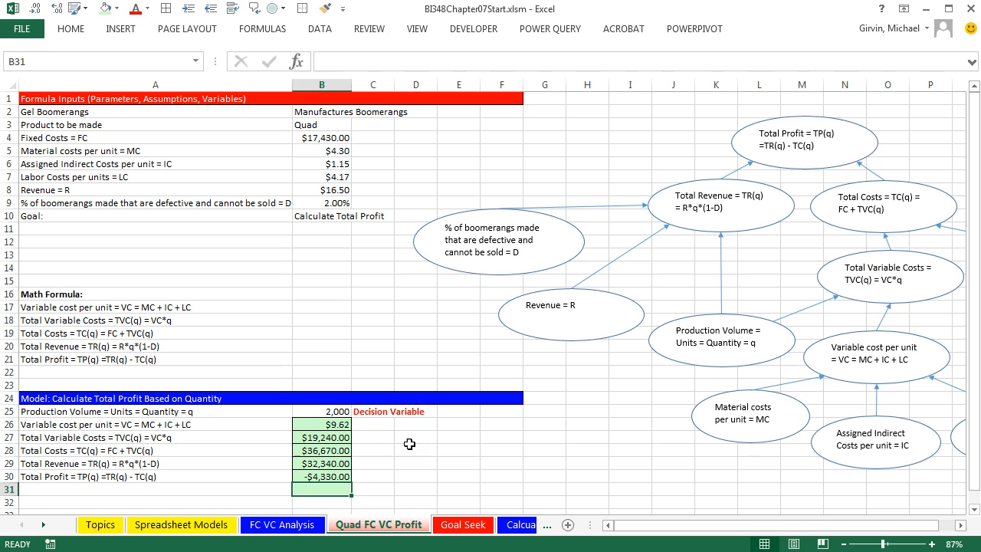
{"action": "mouse_move", "coordinate": [383, 420]}
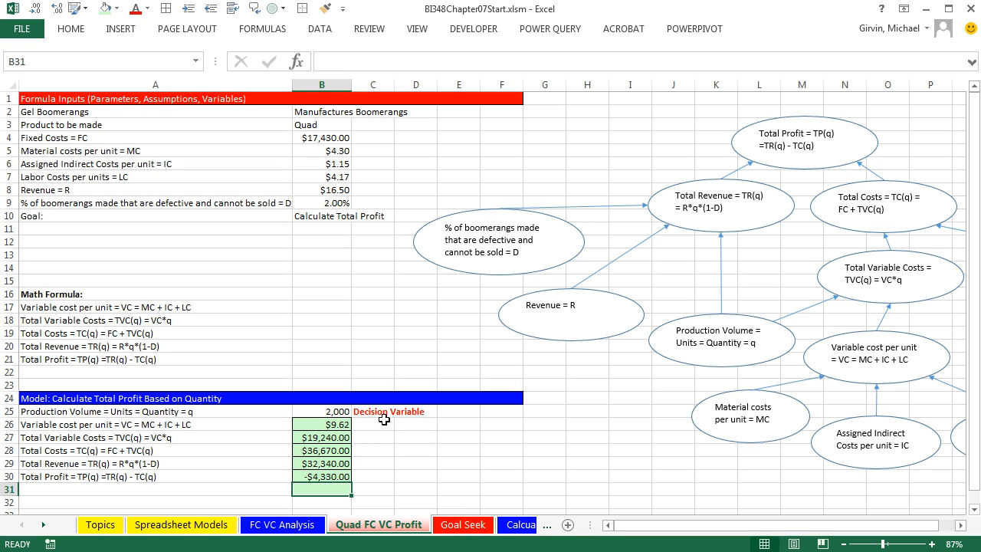
{"action": "mouse_move", "coordinate": [405, 236]}
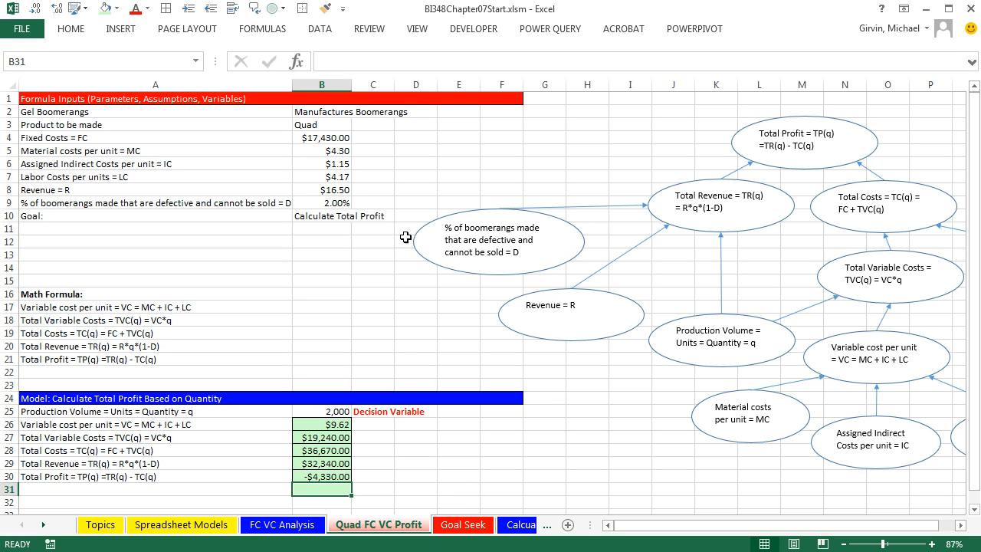
{"action": "mouse_move", "coordinate": [454, 411]}
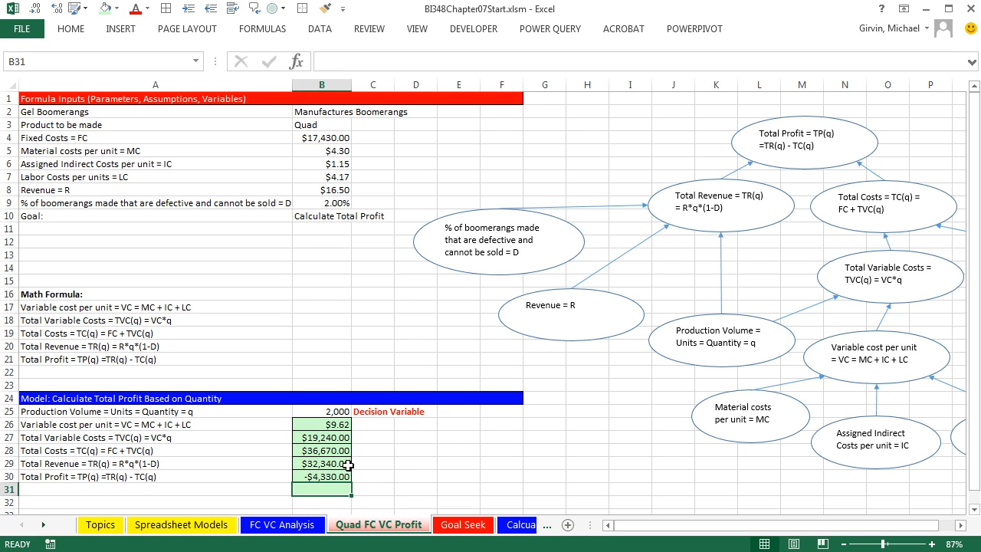
{"action": "mouse_move", "coordinate": [440, 479]}
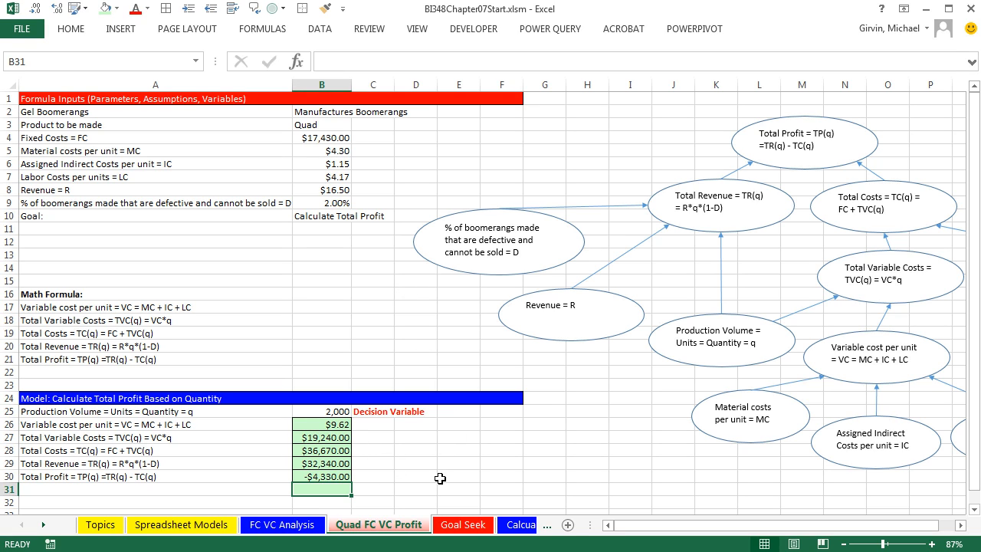
{"action": "mouse_move", "coordinate": [351, 489]}
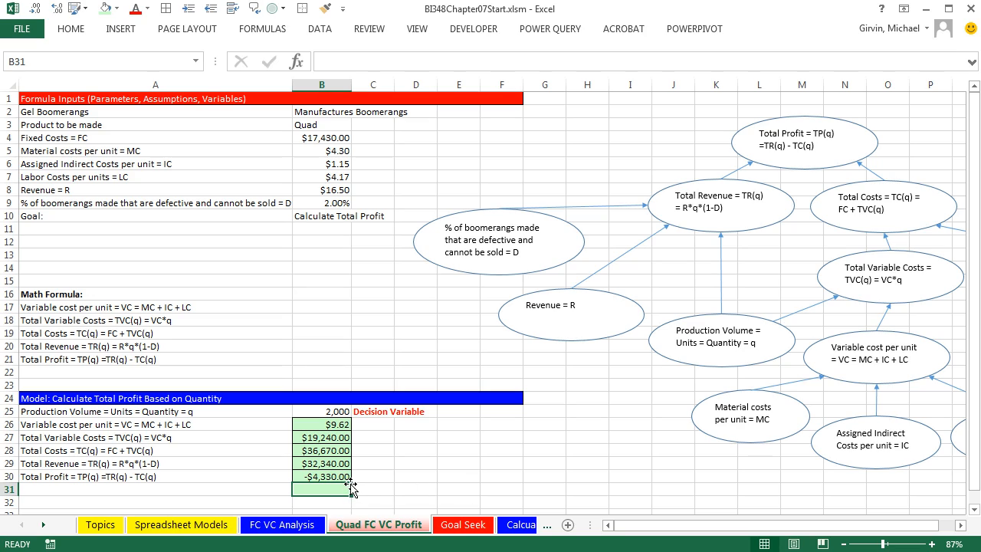
{"action": "mouse_move", "coordinate": [174, 374]}
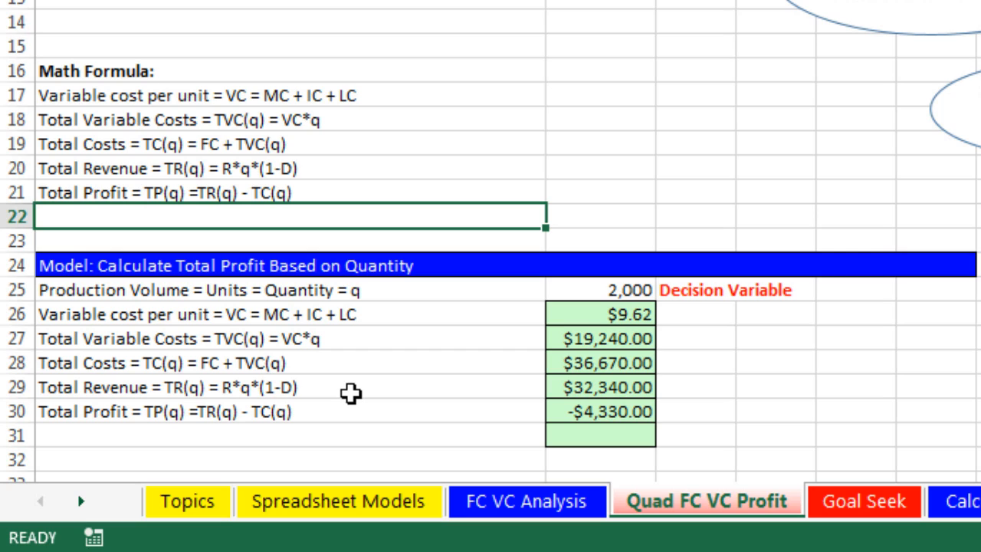
{"action": "type", "text": "Unit Break Even Point"}
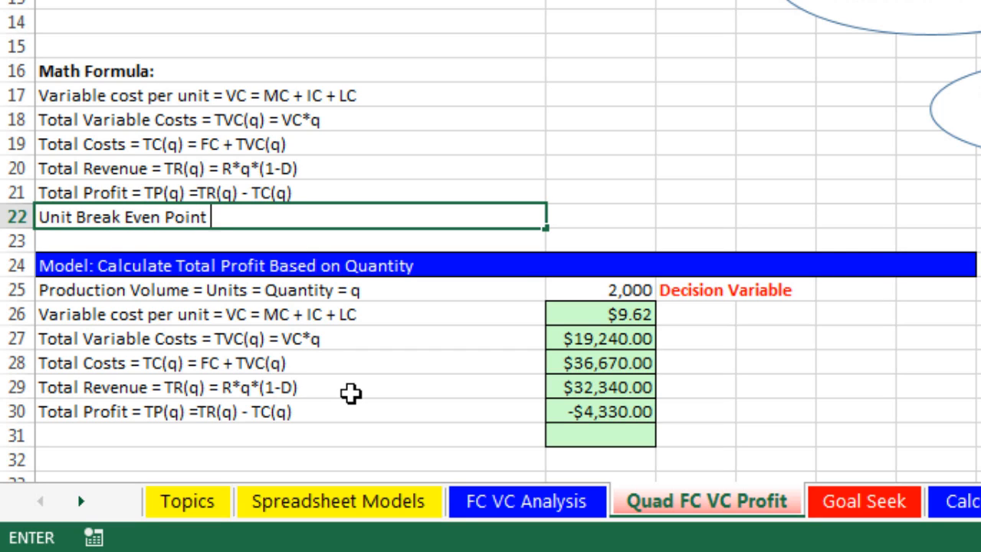
{"action": "mouse_move", "coordinate": [592, 298]}
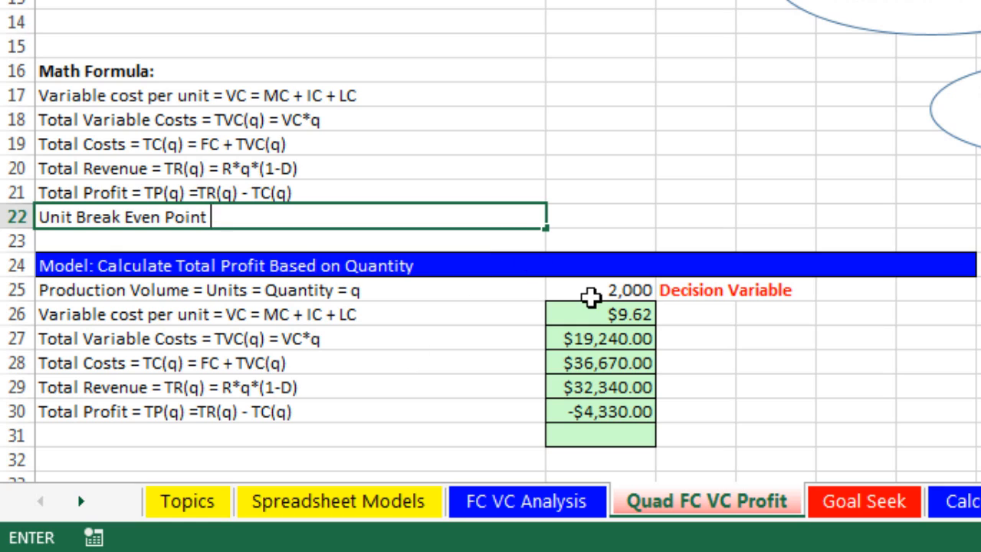
{"action": "mouse_move", "coordinate": [580, 411]}
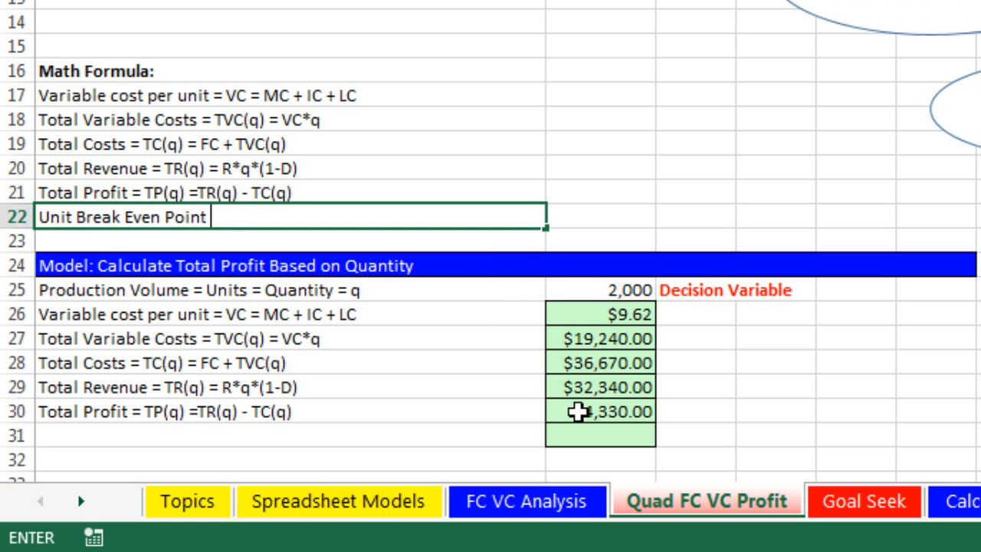
{"action": "type", "text": "="}
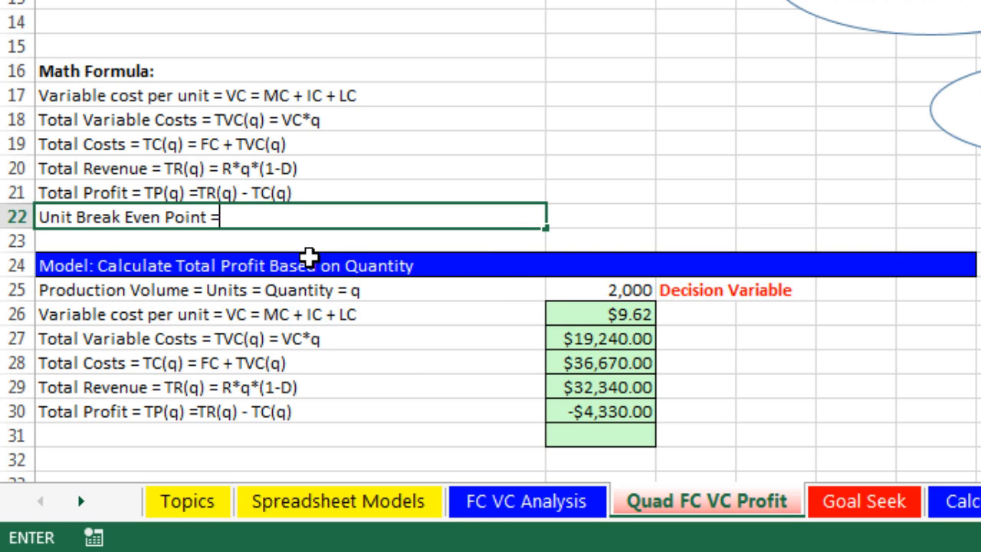
{"action": "type", "text": "UBE"}
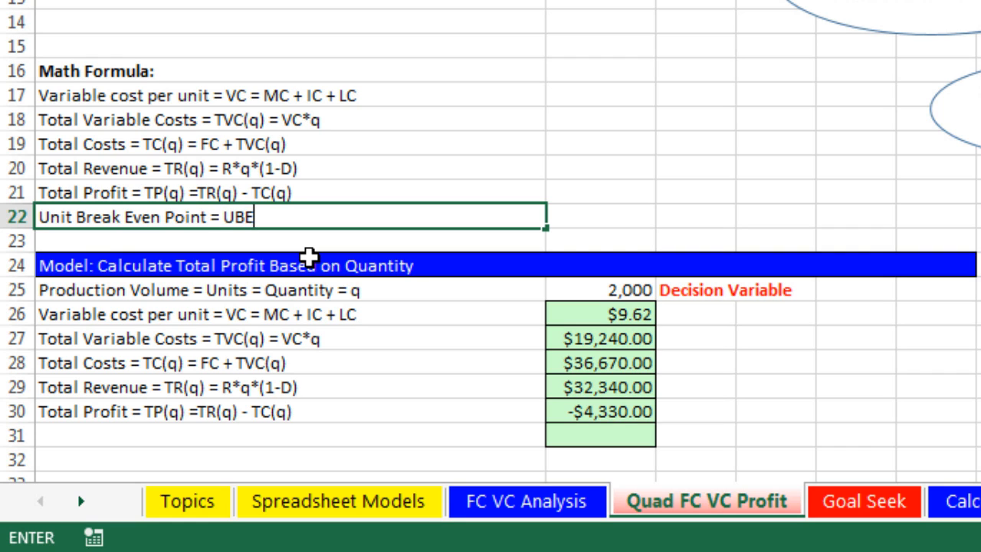
{"action": "type", "text": "="}
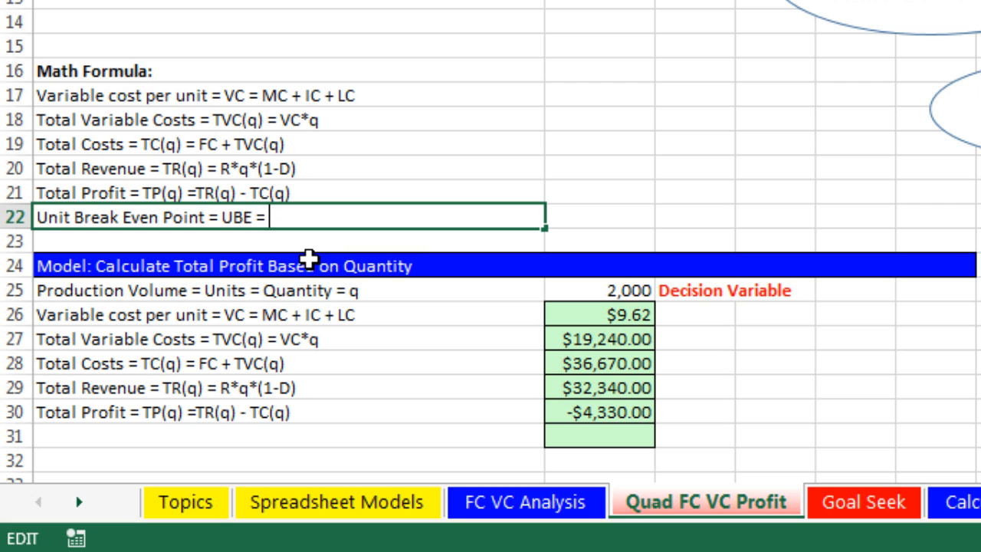
{"action": "type", "text": "FC"}
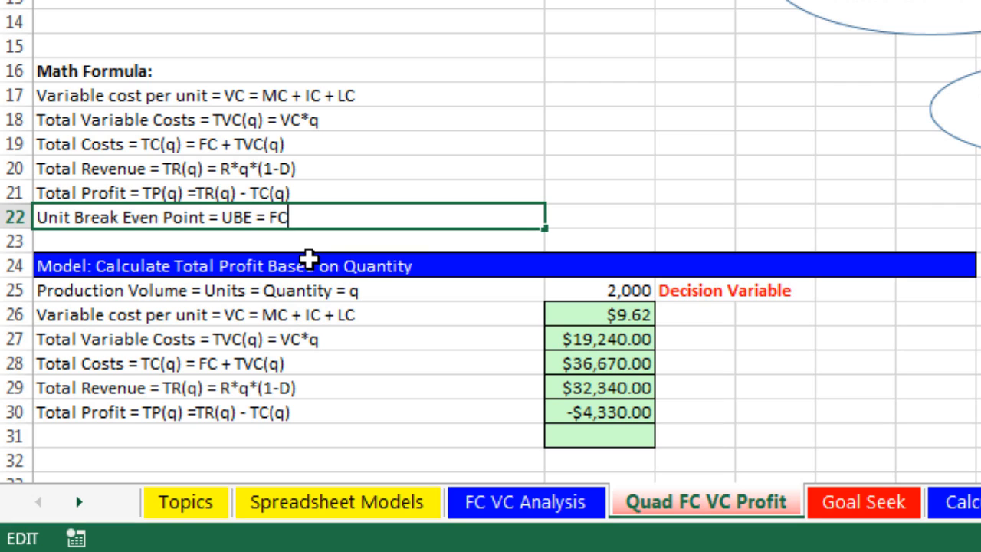
{"action": "type", "text": "/"}
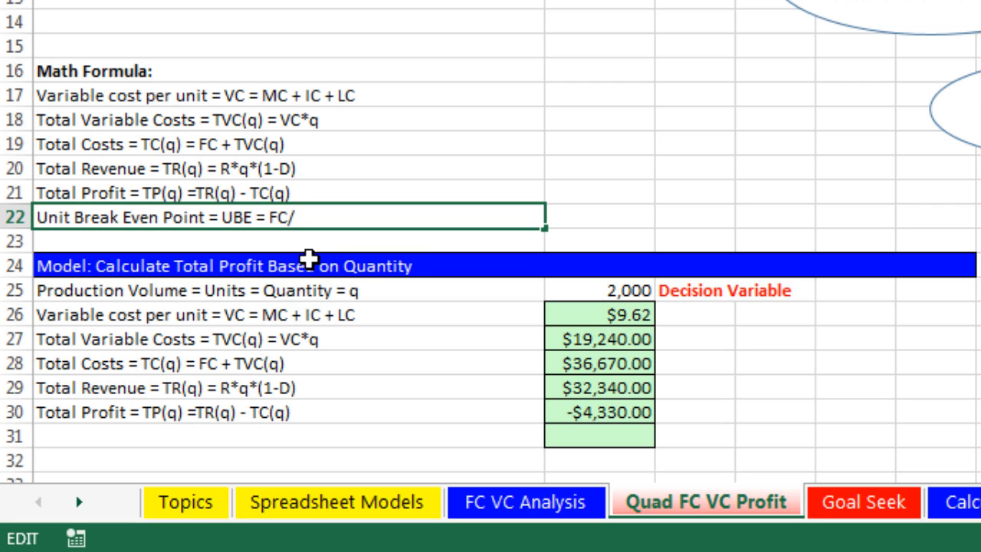
{"action": "type", "text": "("}
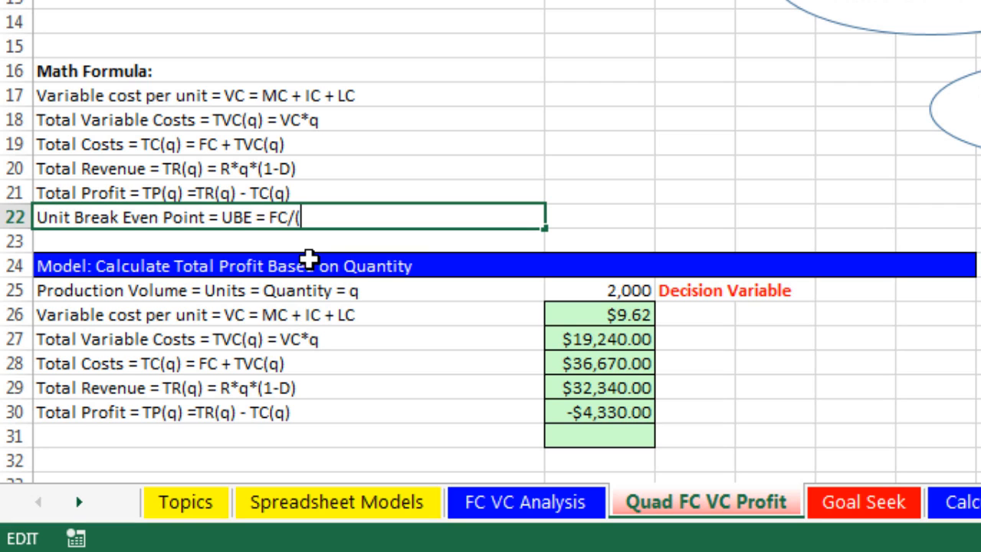
{"action": "type", "text": "R-"}
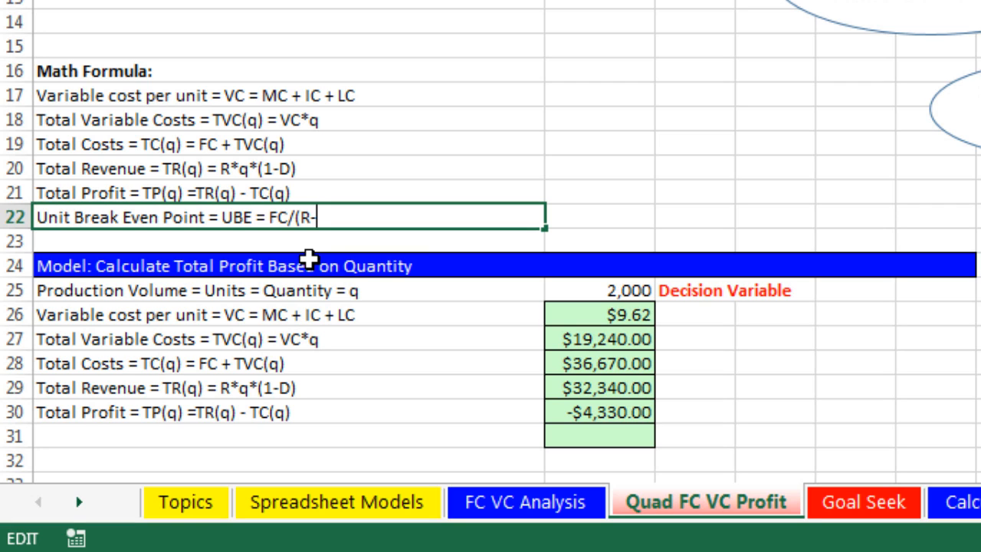
{"action": "type", "text": "VC"}
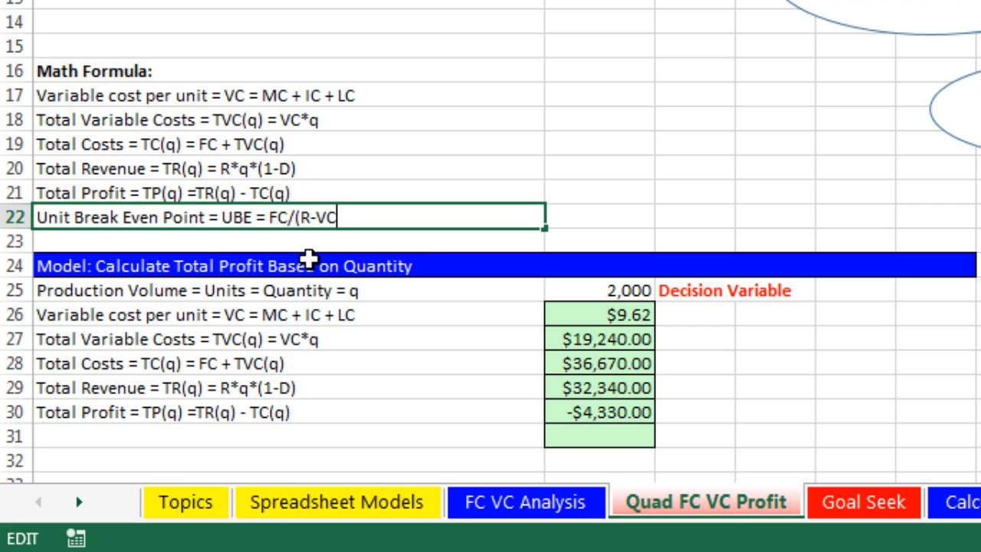
{"action": "mouse_move", "coordinate": [274, 255]}
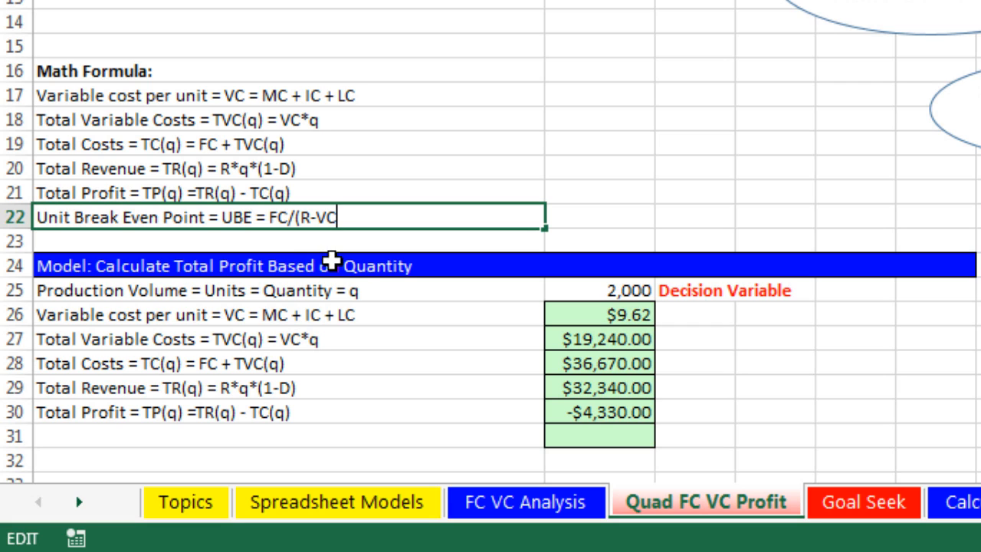
{"action": "mouse_move", "coordinate": [329, 276]}
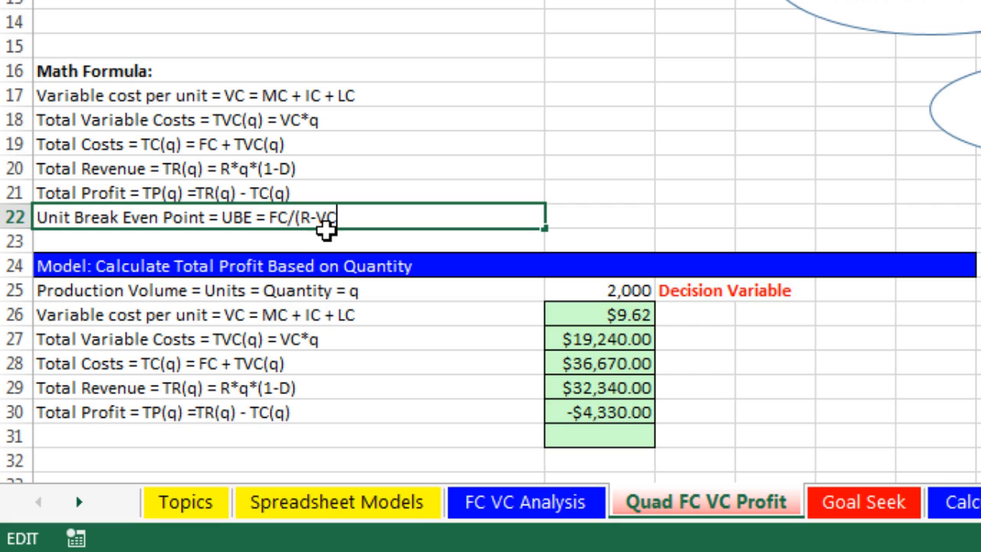
{"action": "mouse_move", "coordinate": [334, 230]}
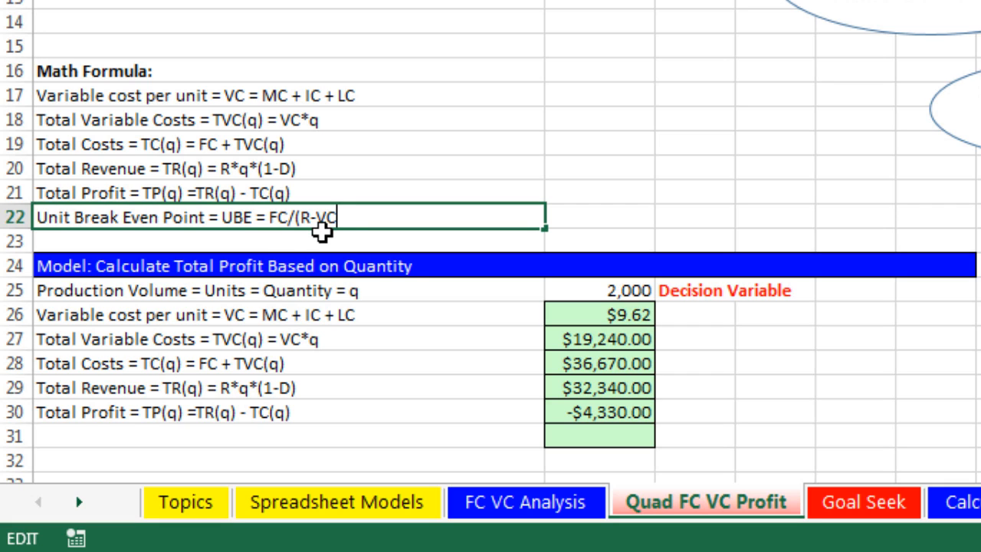
{"action": "mouse_move", "coordinate": [266, 242]}
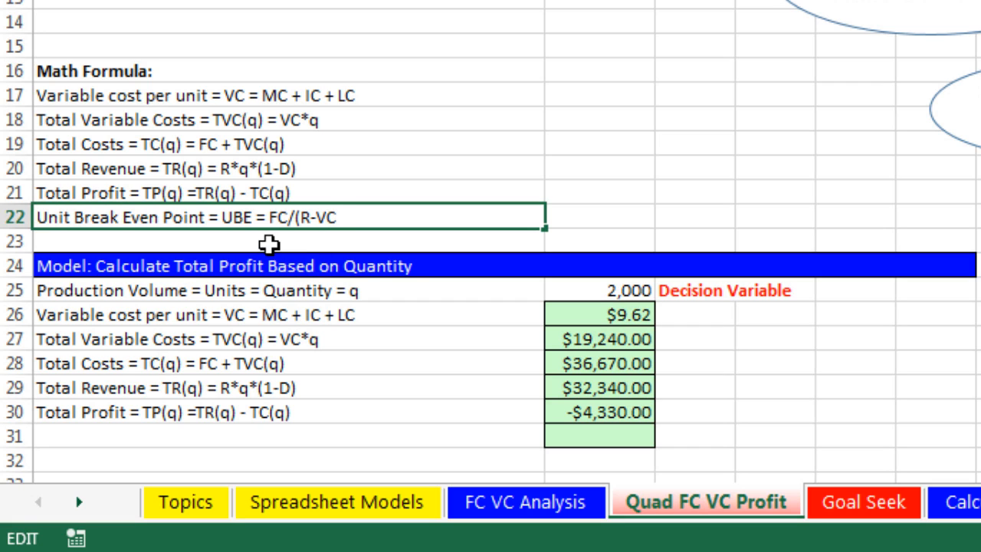
{"action": "mouse_move", "coordinate": [388, 301]}
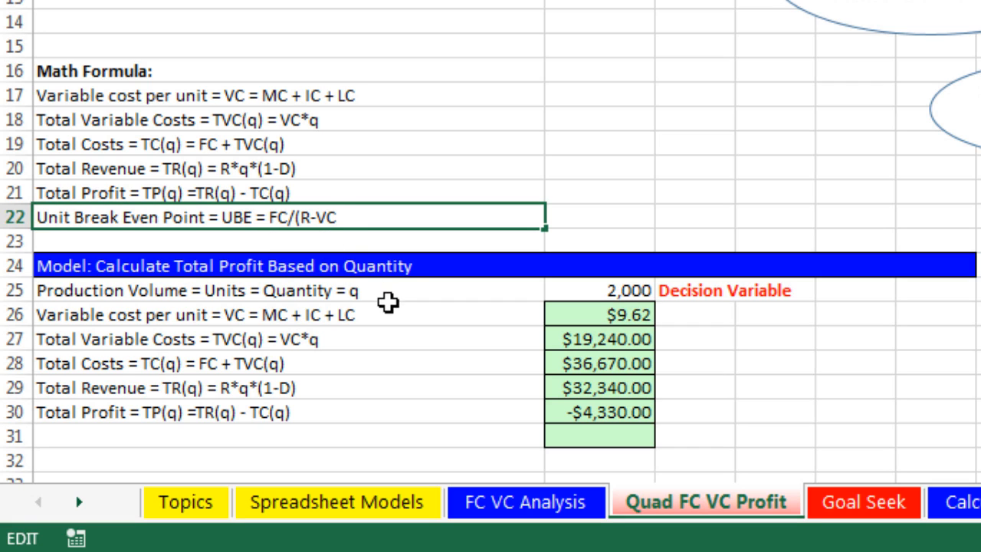
{"action": "mouse_move", "coordinate": [353, 267]}
{"action": "type", "text": ")"}
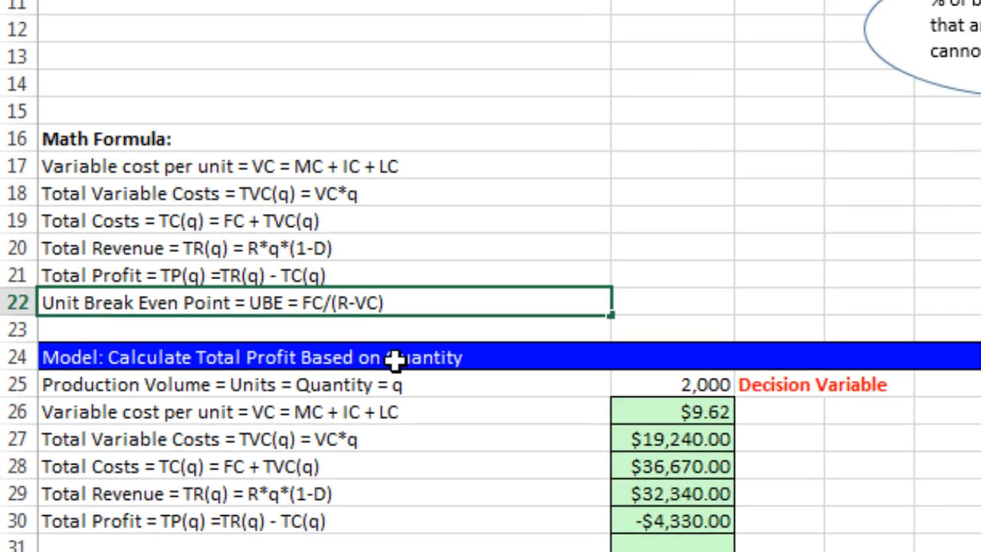
- Insert the defect factor so the text reads UBE = FC/(R*(1-D)-VC)
{"action": "scroll", "scroll_direction": "up", "scroll_amount": 3}
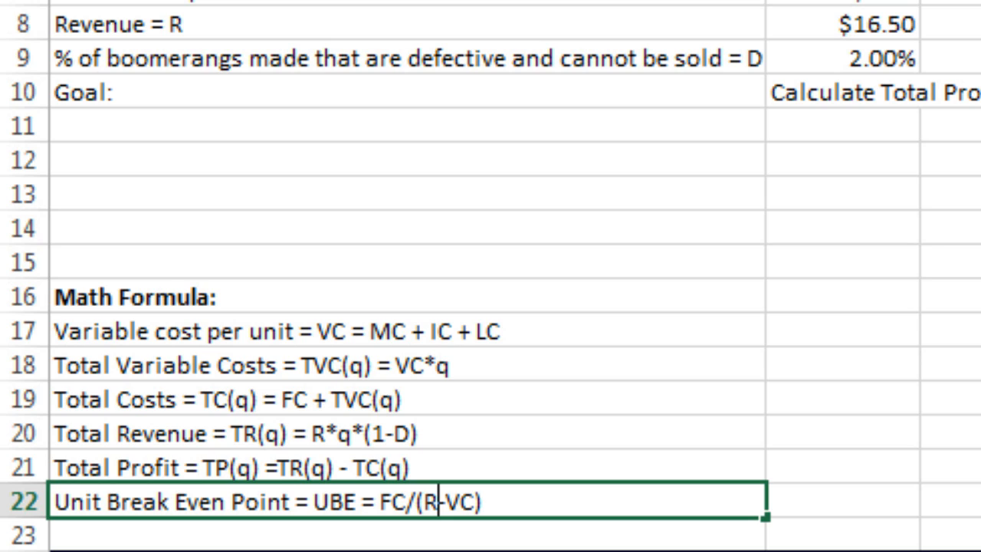
{"action": "type", "text": "*"}
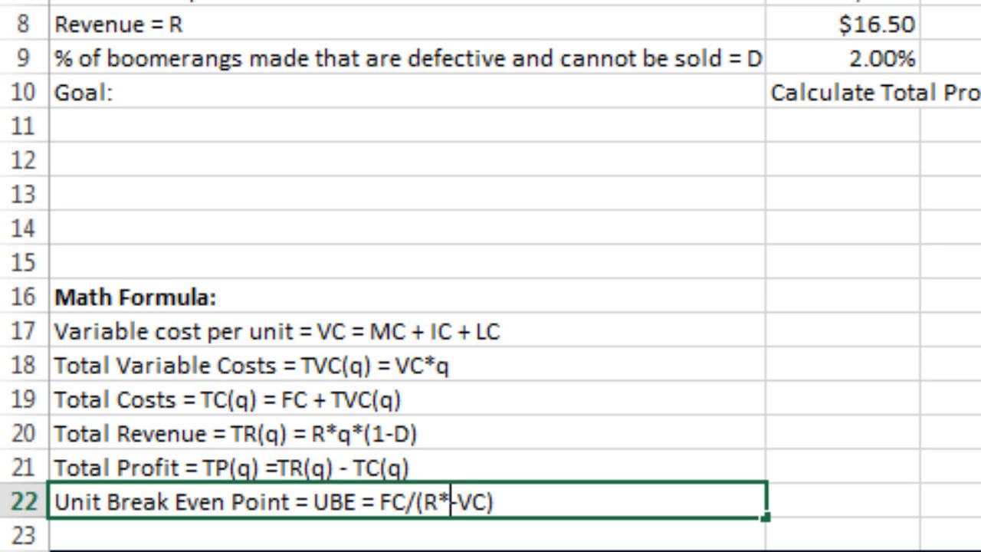
{"action": "type", "text": "("}
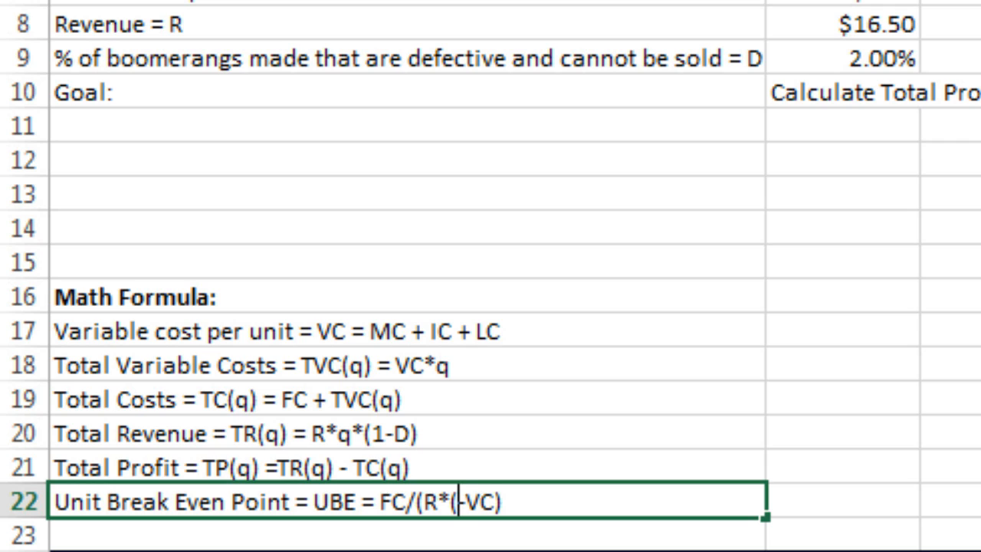
{"action": "type", "text": "1-"}
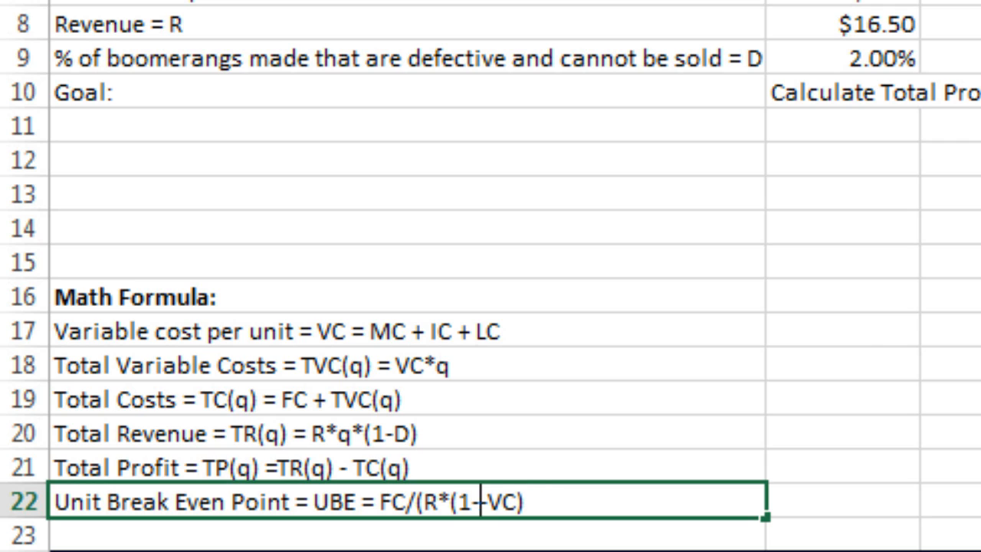
{"action": "type", "text": "D)-"}
{"action": "type", "text": "="}
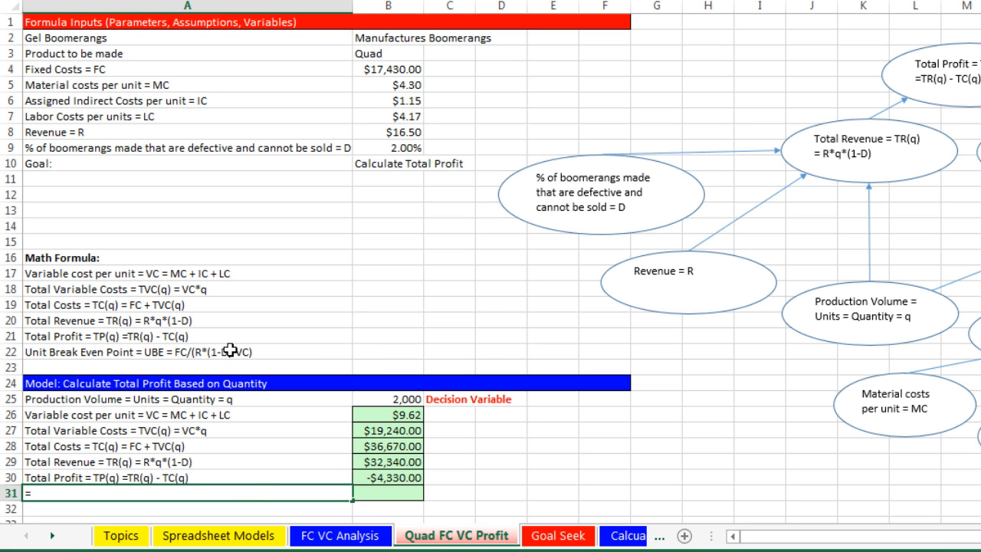
- Enter =B4/(B8*(1-B9)-B26) in B31, giving a break-even of $2,661.07
{"action": "left_click", "coordinate": [138, 351]}
{"action": "type", "text": "="}
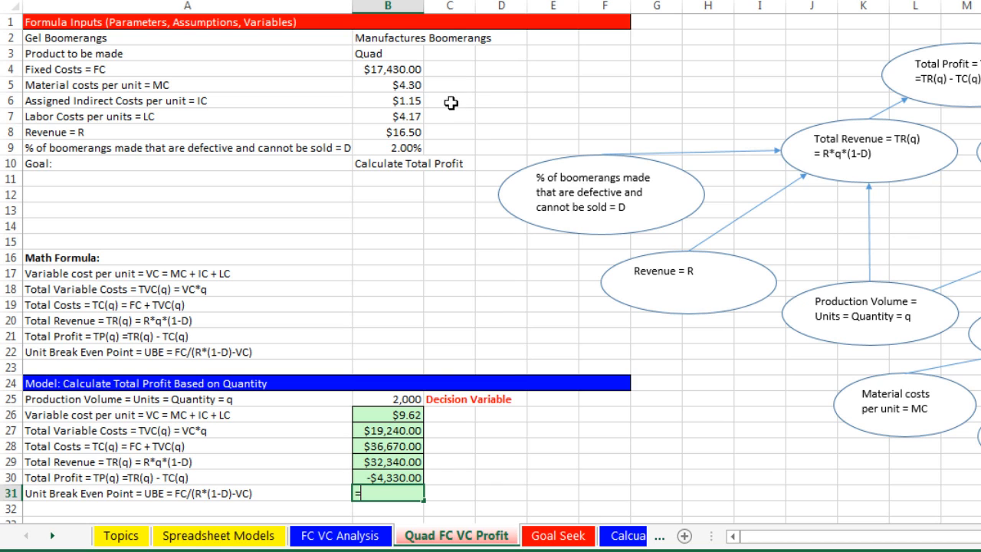
{"action": "left_click", "coordinate": [386, 69]}
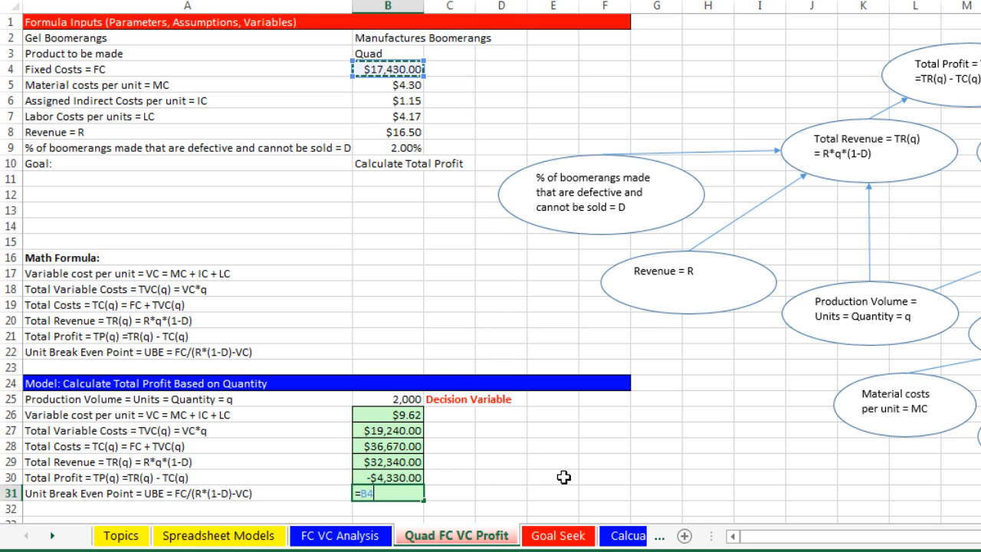
{"action": "type", "text": "/("}
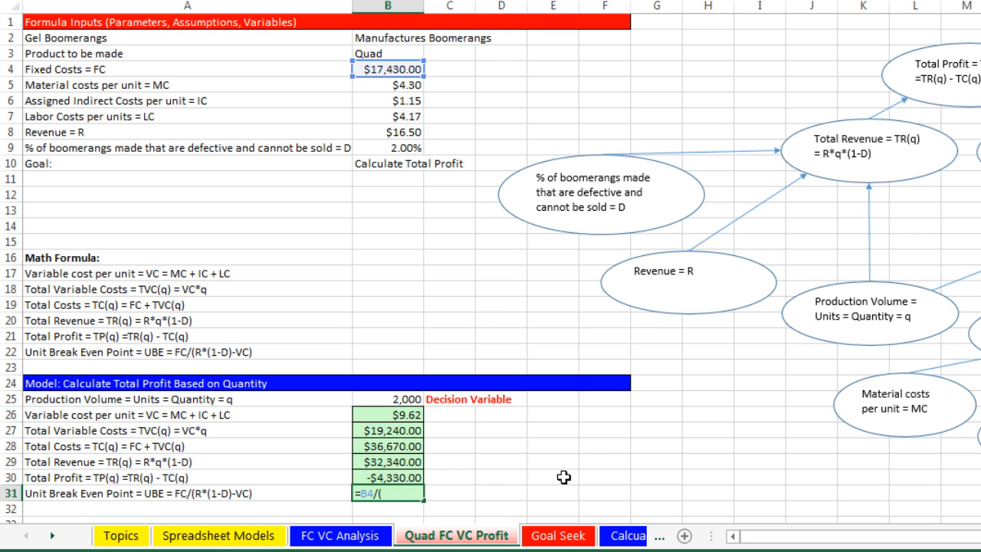
{"action": "left_click", "coordinate": [386, 131]}
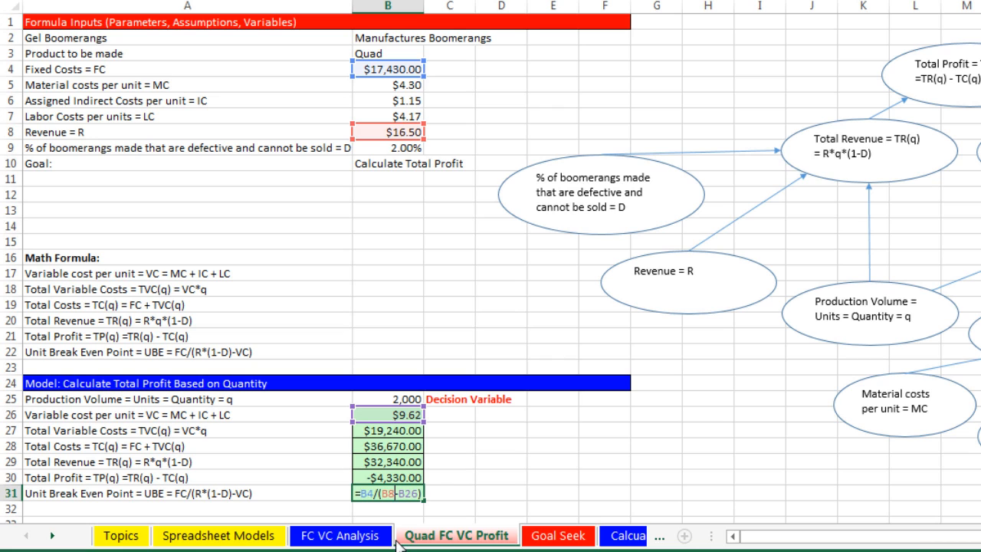
{"action": "mouse_move", "coordinate": [405, 518]}
{"action": "type", "text": "*(1-B9"}
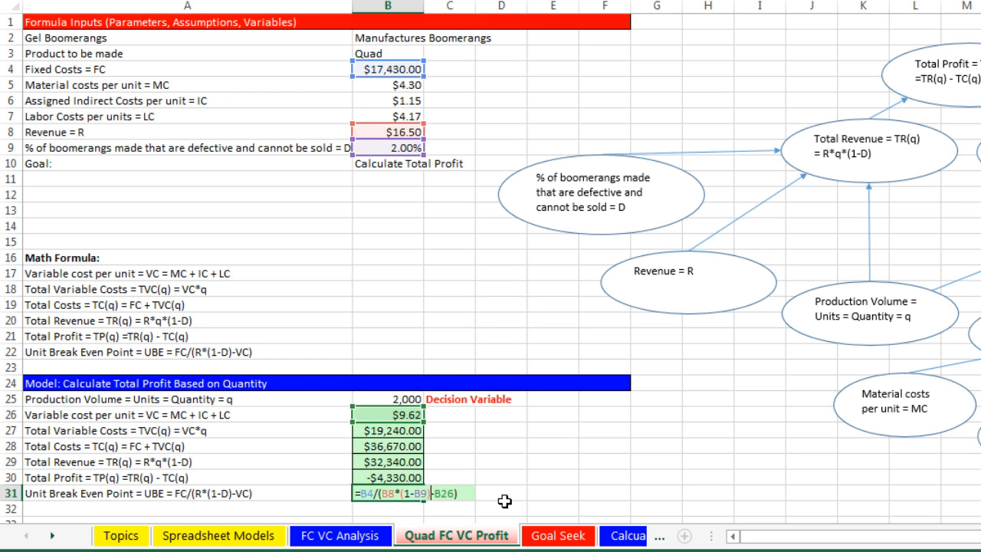
{"action": "key", "text": "Return"}
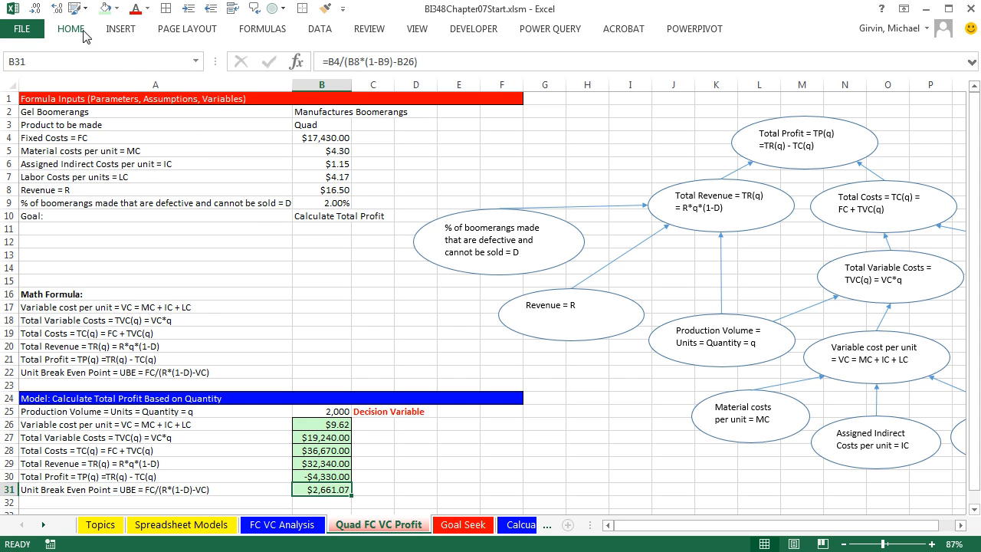
- Apply General number format to B31 so it shows 2661.0687 without currency
{"action": "left_click", "coordinate": [71, 28]}
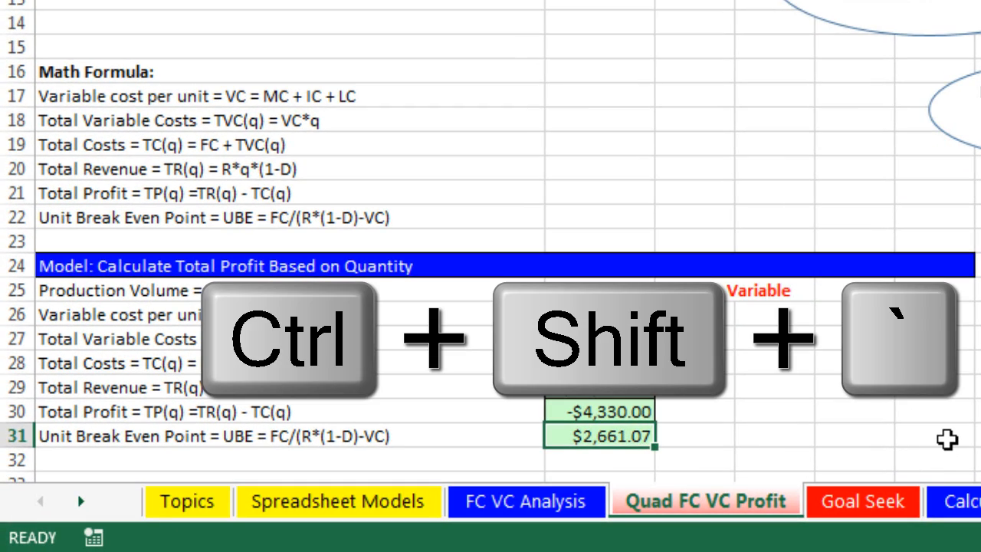
{"action": "key", "text": "ctrl+shift+`"}
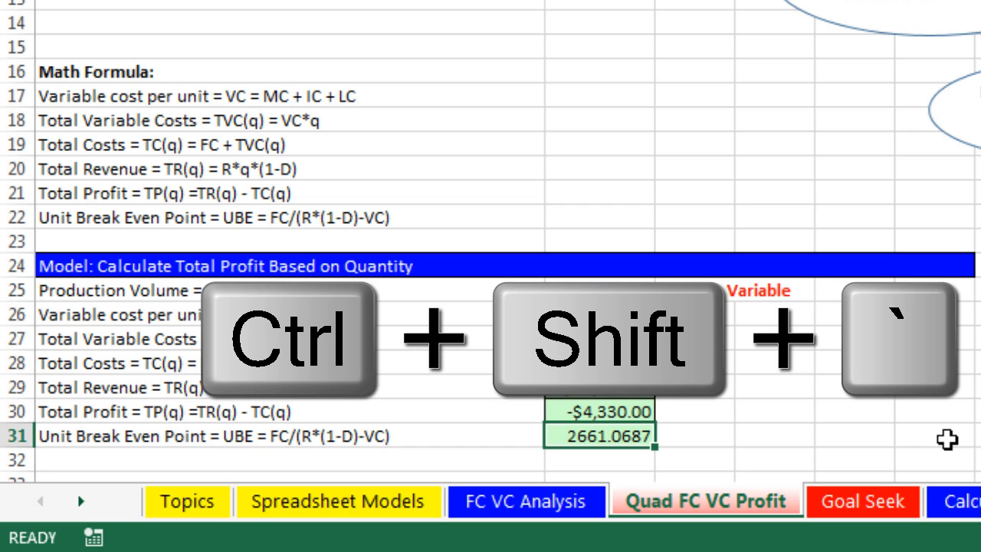
{"action": "key", "text": "ctrl+shift+`"}
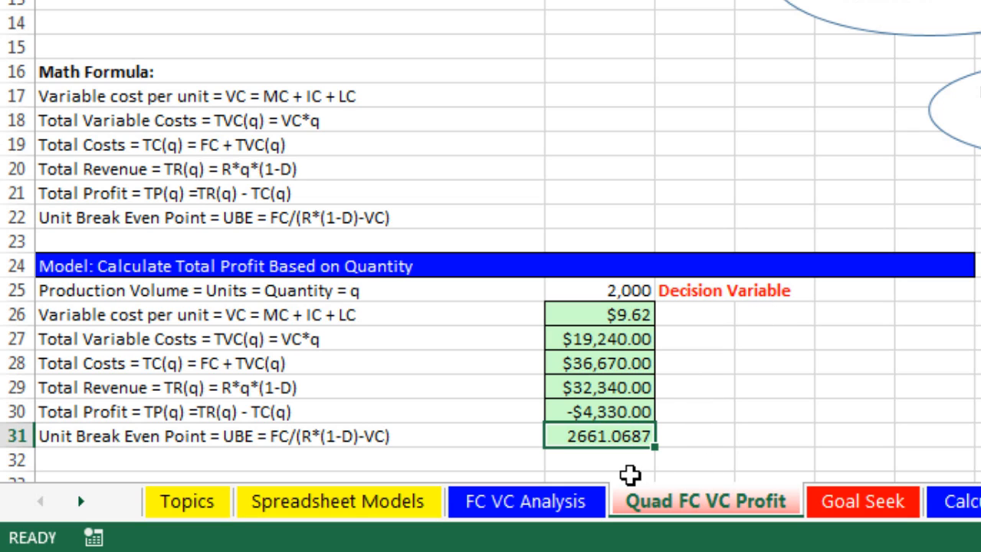
{"action": "mouse_move", "coordinate": [635, 460]}
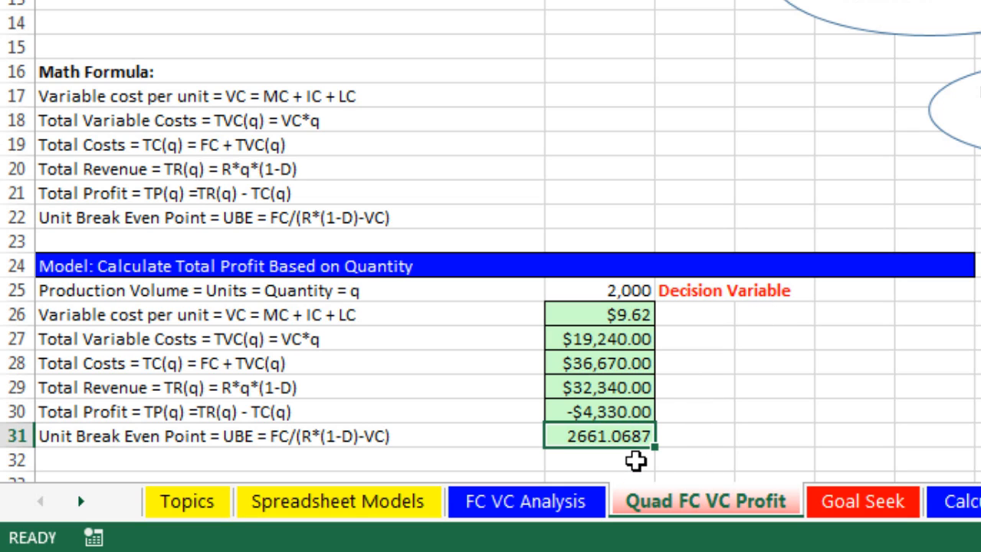
{"action": "mouse_move", "coordinate": [766, 288]}
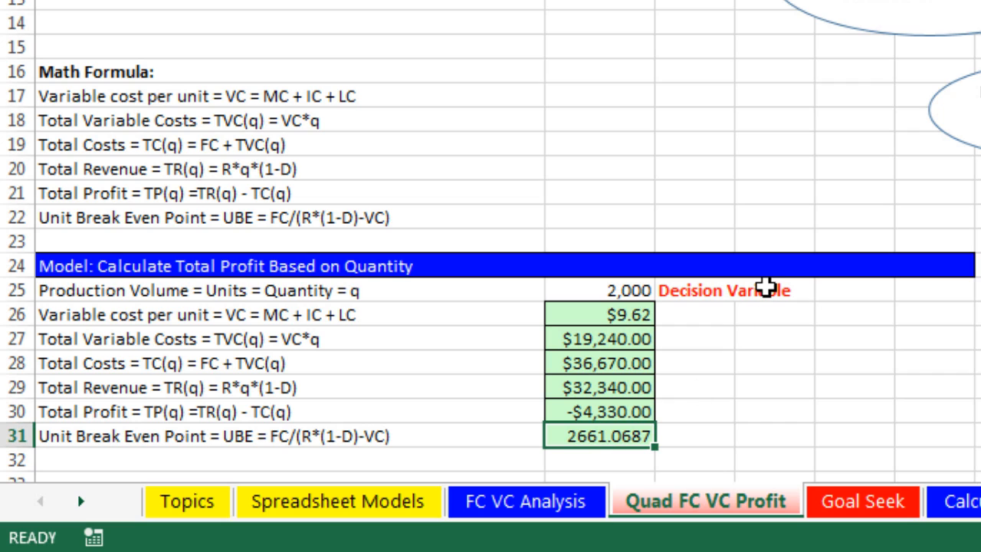
{"action": "mouse_move", "coordinate": [753, 432]}
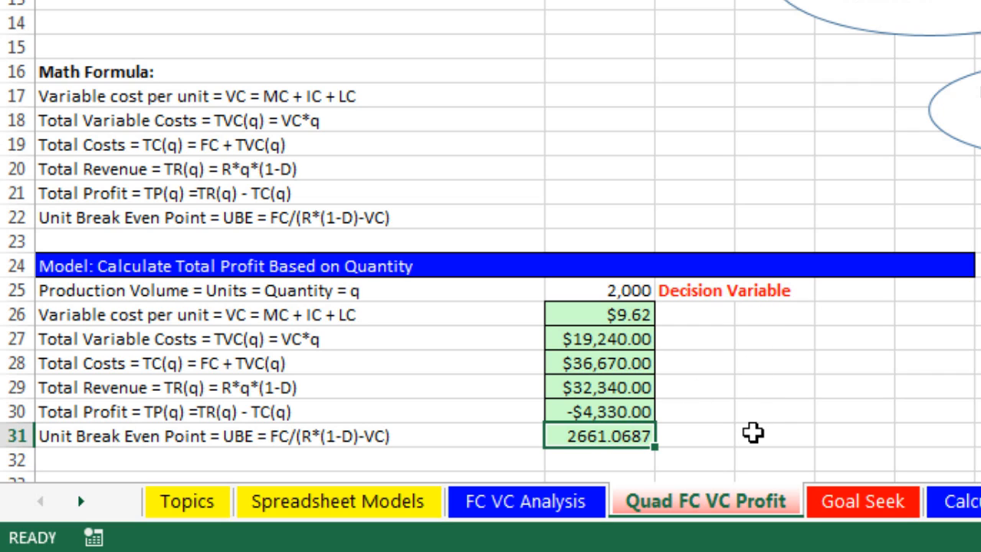
- Wrap the B31 formula in ROUNDUP(...,0) so it shows 2662 whole units
{"action": "double_click", "coordinate": [599, 435]}
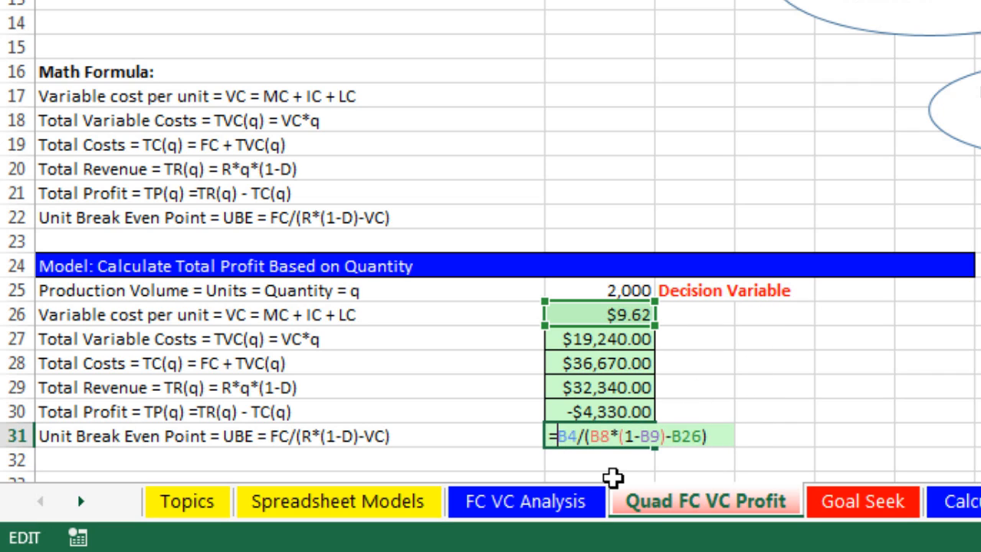
{"action": "mouse_move", "coordinate": [564, 463]}
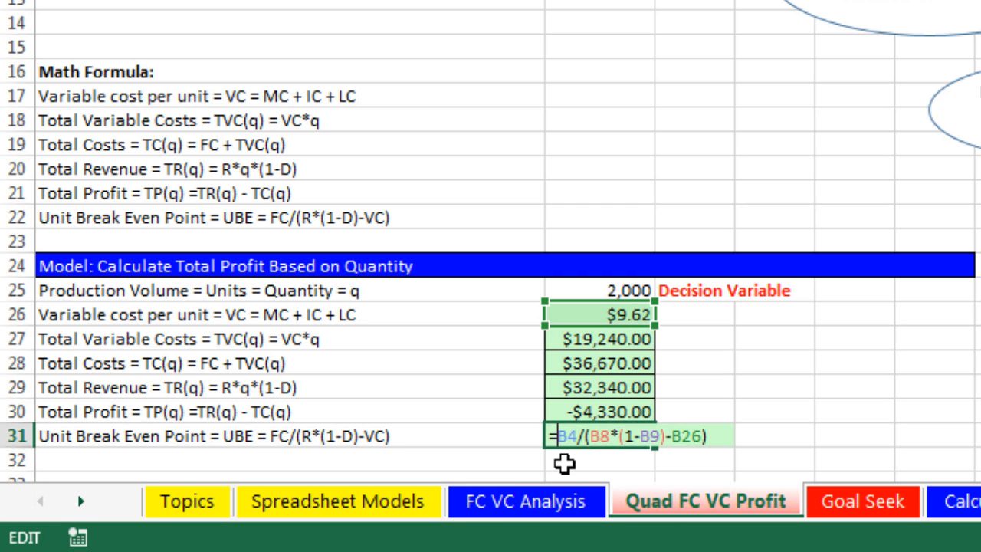
{"action": "type", "text": "roun"}
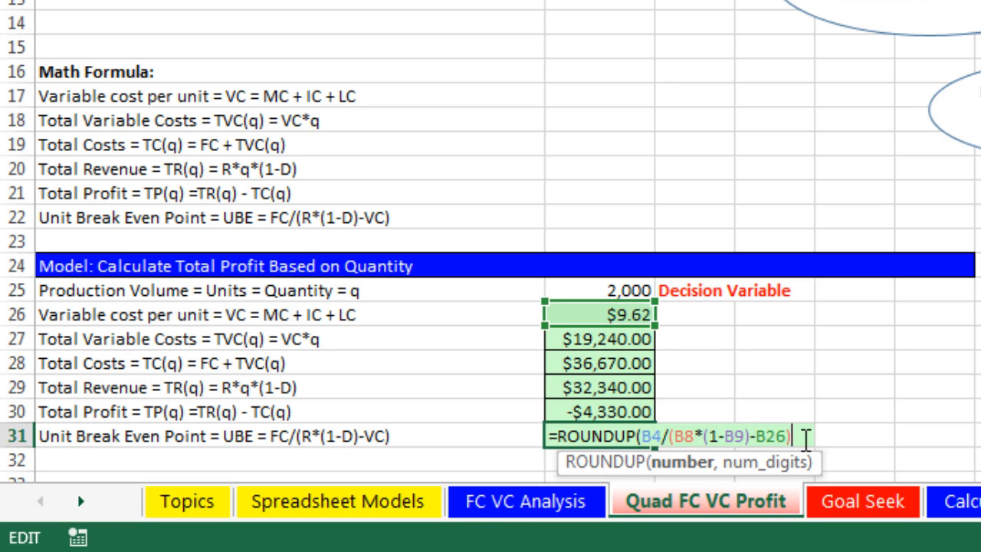
{"action": "type", "text": ","}
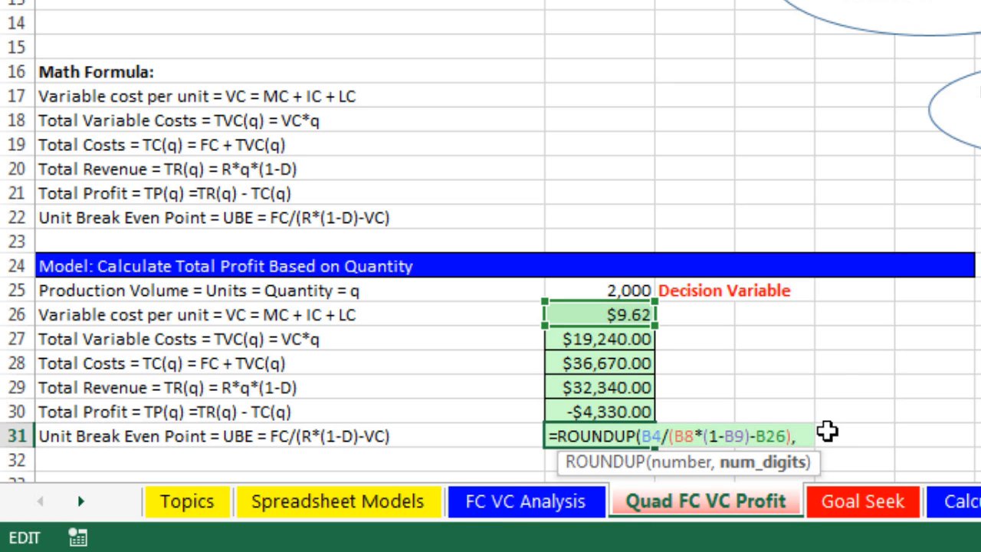
{"action": "mouse_move", "coordinate": [825, 448]}
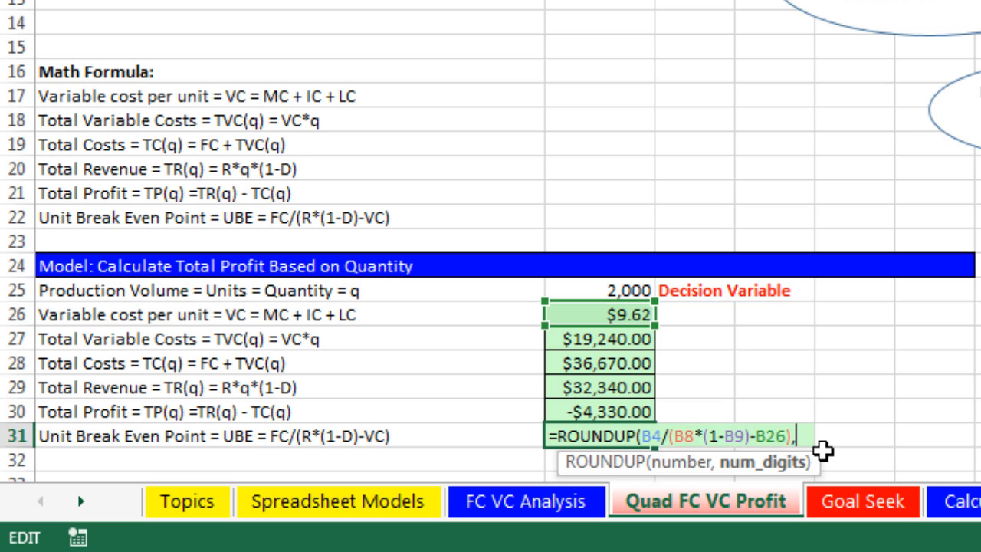
{"action": "type", "text": "0)"}
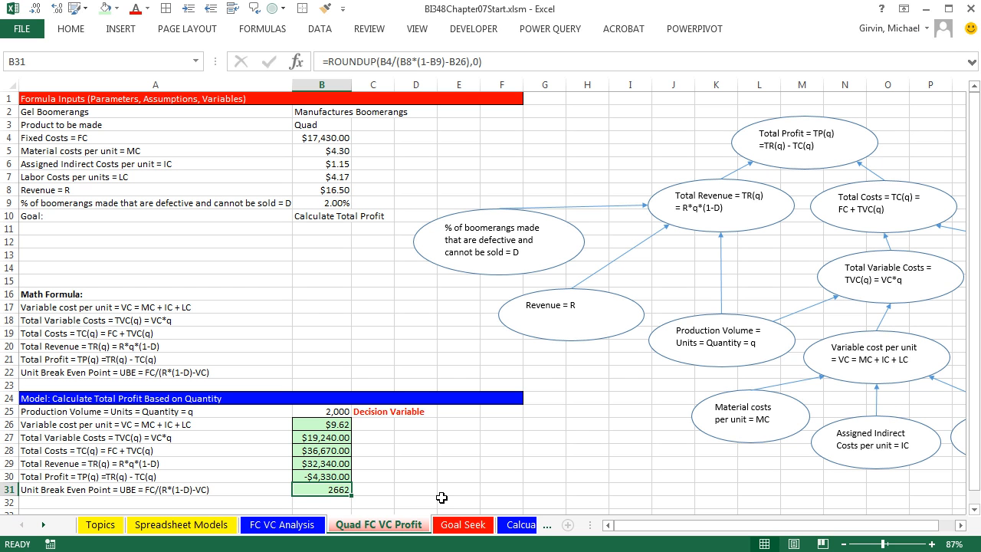
{"action": "left_click", "coordinate": [322, 190]}
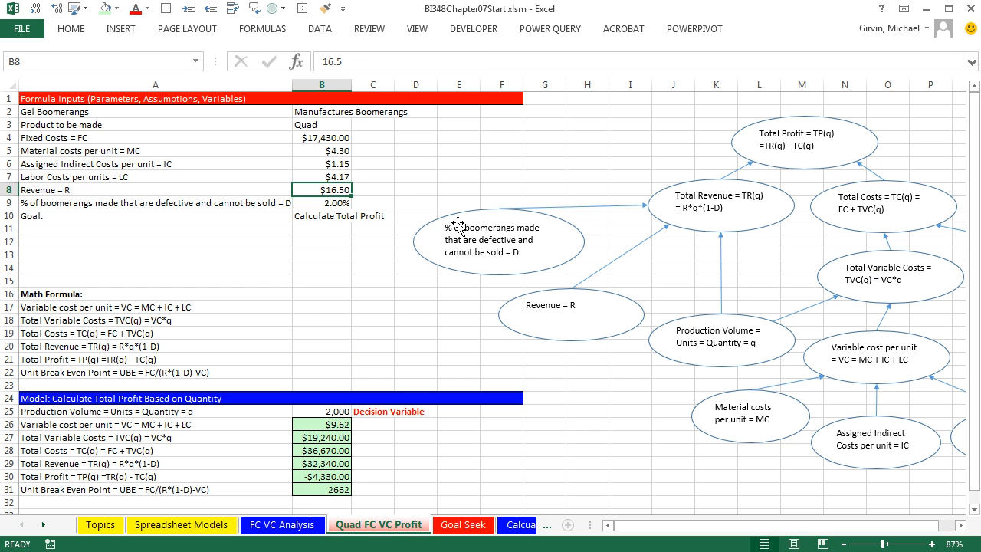
{"action": "type", "text": "17.5"}
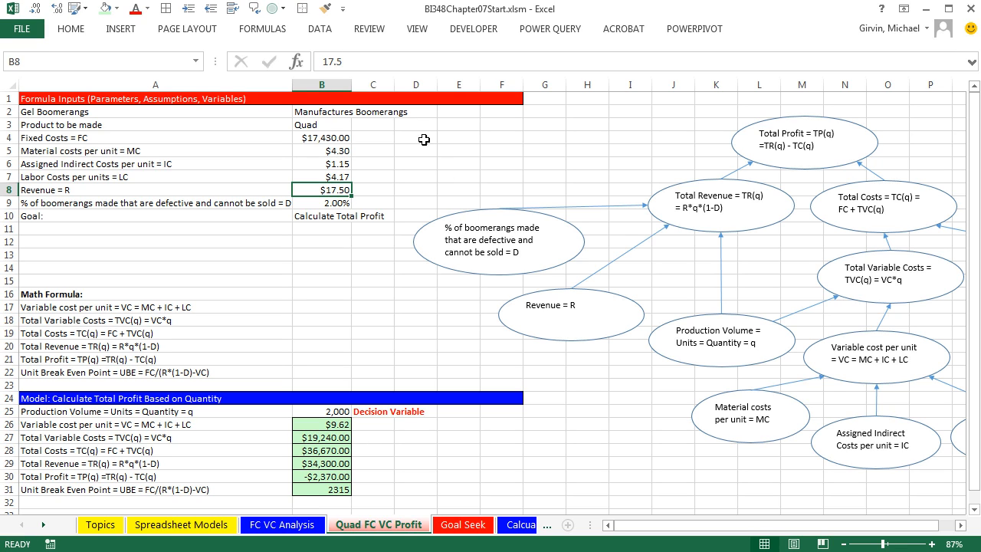
{"action": "mouse_move", "coordinate": [467, 445]}
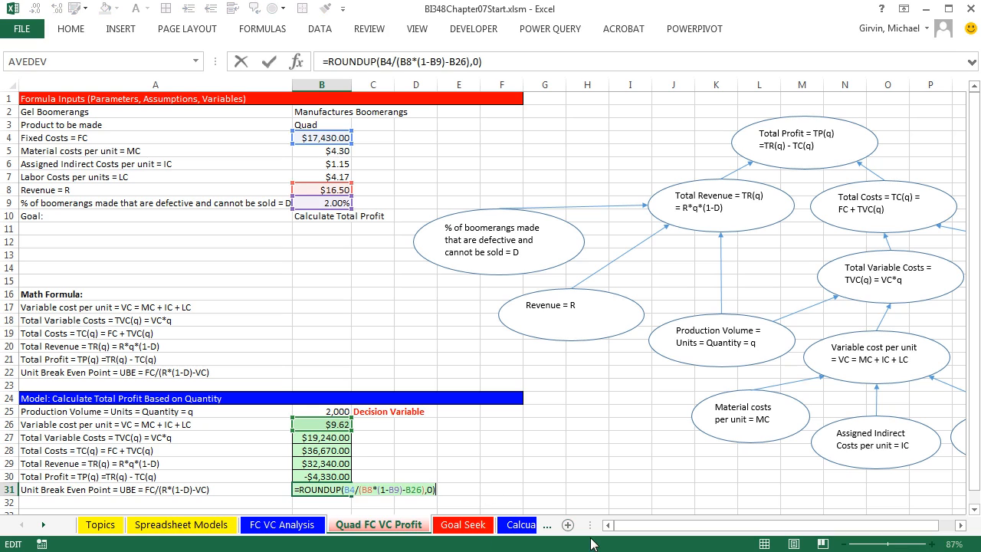
{"action": "mouse_move", "coordinate": [555, 488]}
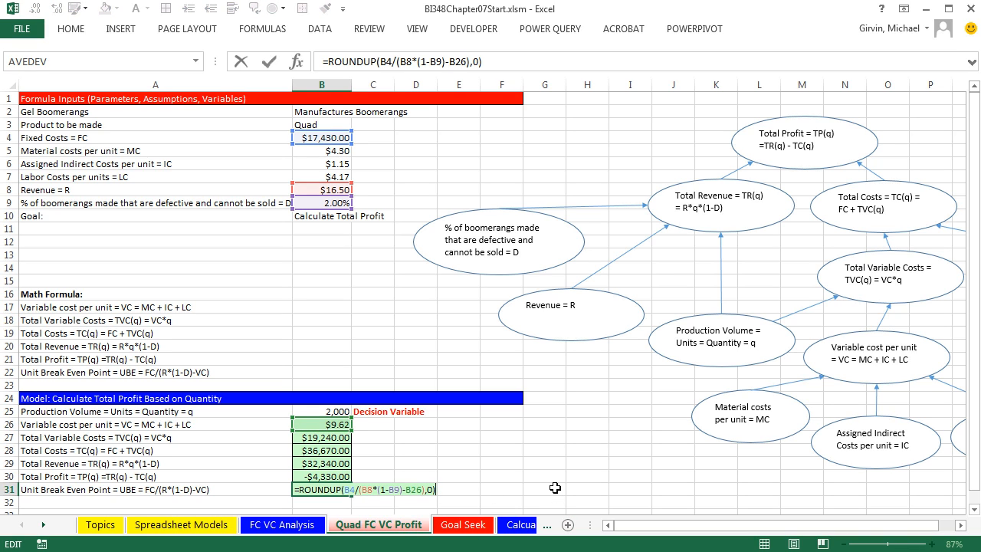